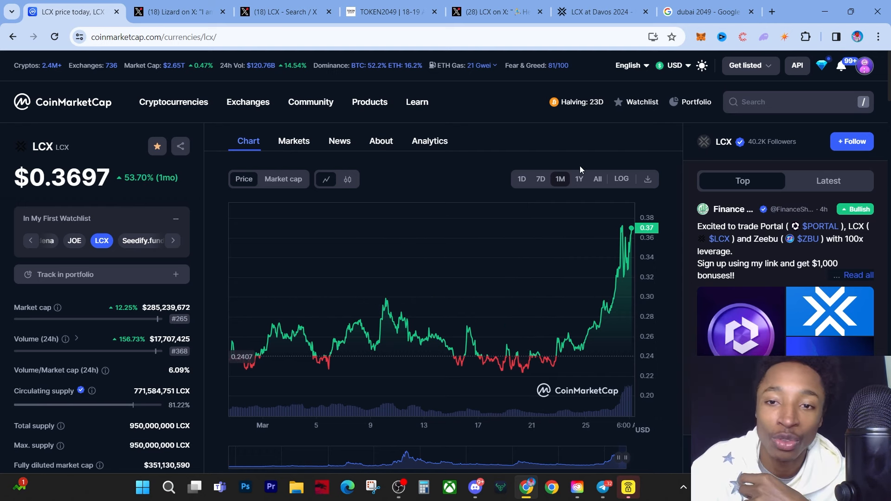
# Switch the LCX chart range to 1Y, revealing a 356% yearly rise
pyautogui.click(580, 178)
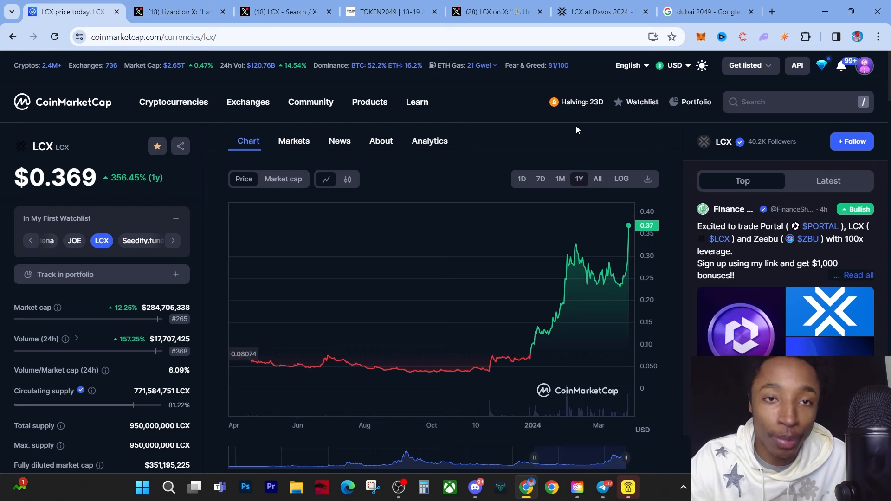
# Switch to the TOKEN2049 Dubai tab and scroll through its attendance figures and description
pyautogui.click(389, 12)
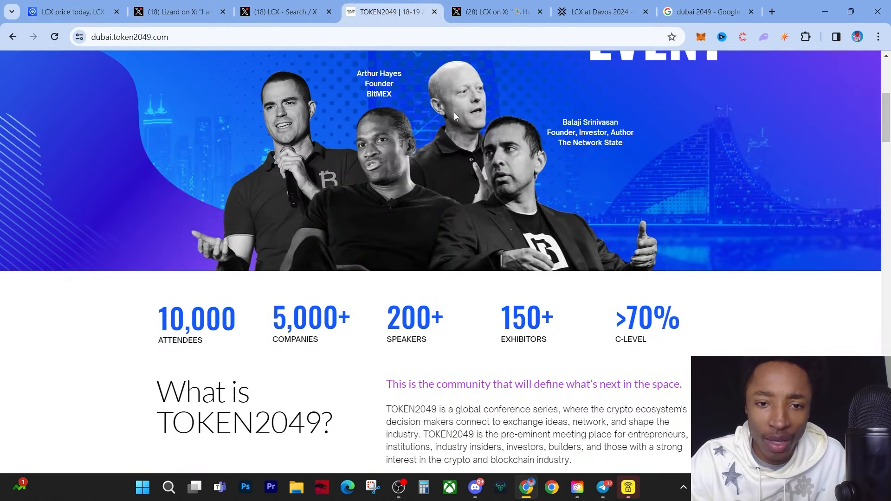
pyautogui.scroll(3)
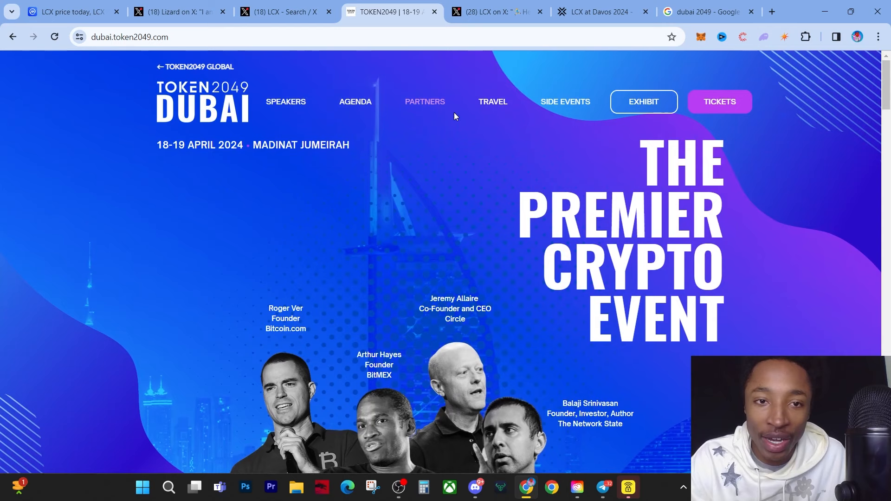
pyautogui.moveTo(531, 199)
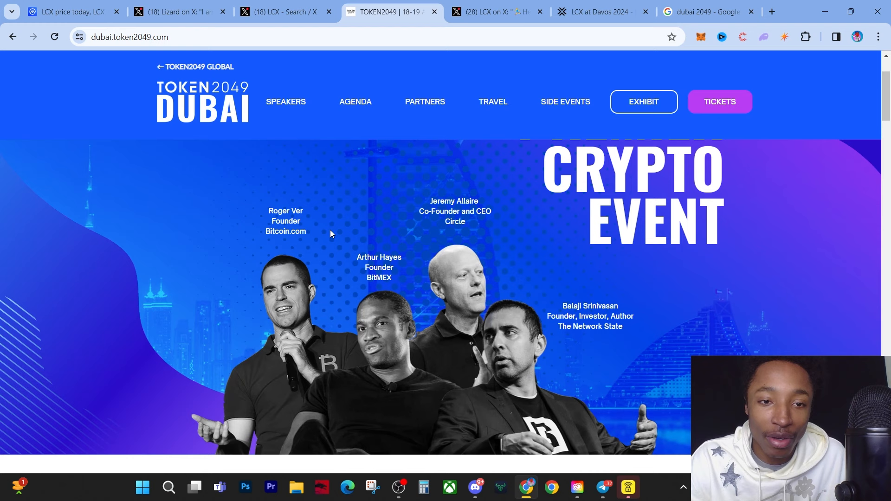
pyautogui.moveTo(326, 318)
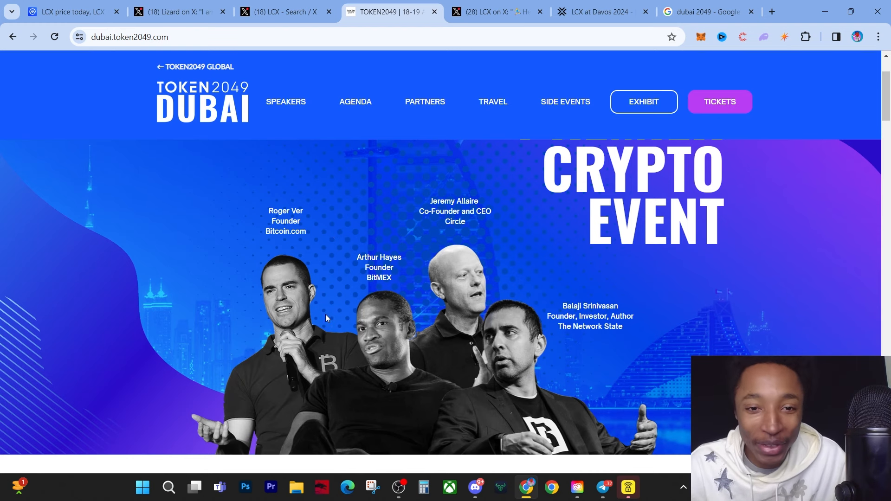
pyautogui.moveTo(399, 320)
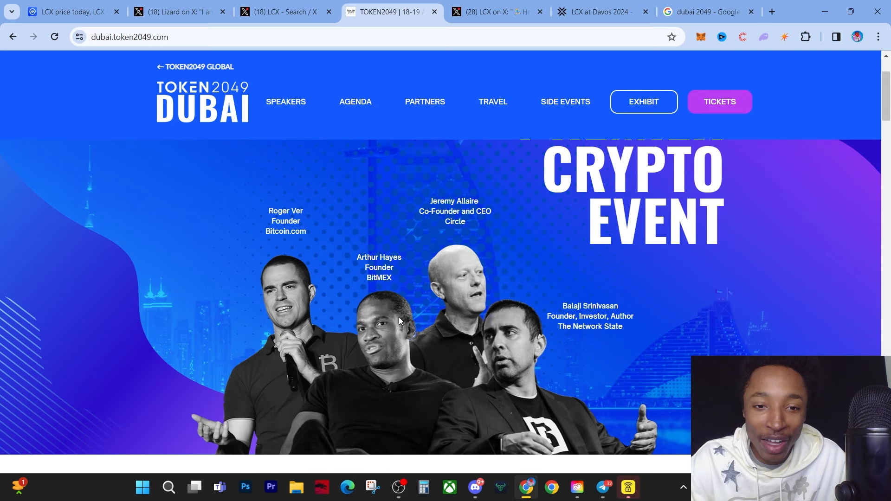
pyautogui.moveTo(517, 307)
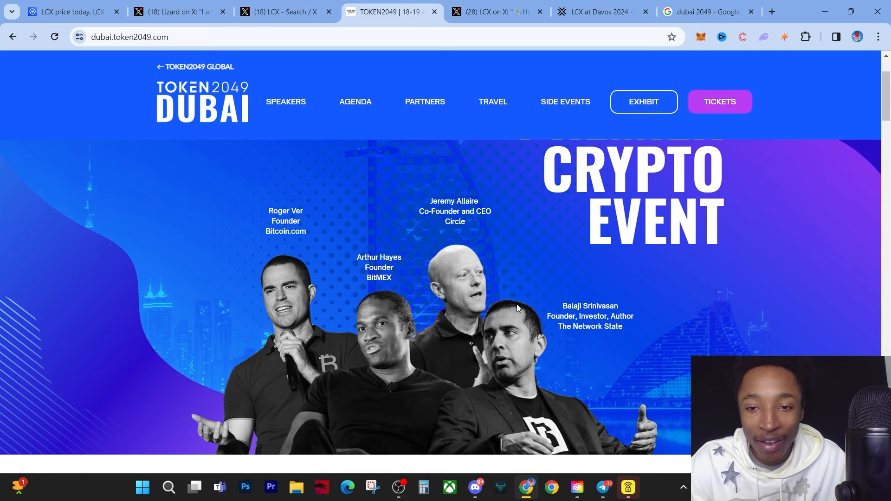
pyautogui.scroll(-3)
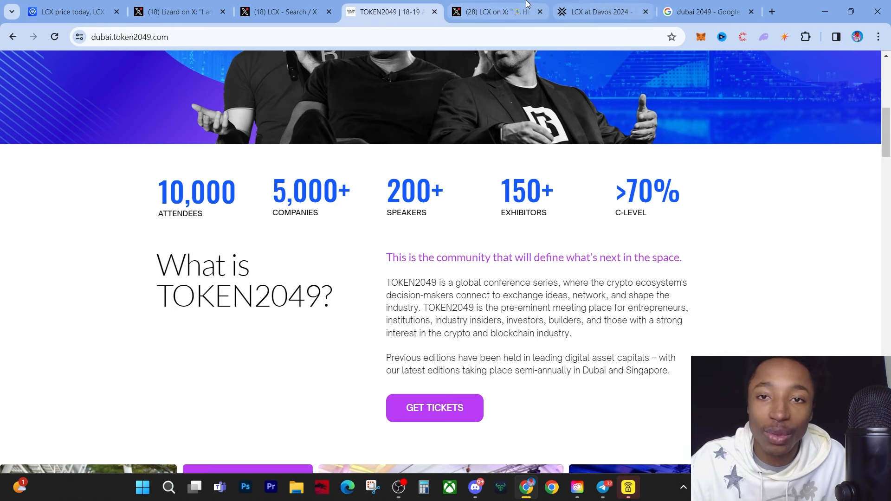
# Go from the X LCX search results to Lizard's Dubai post tagging LCX's CEO
pyautogui.click(283, 11)
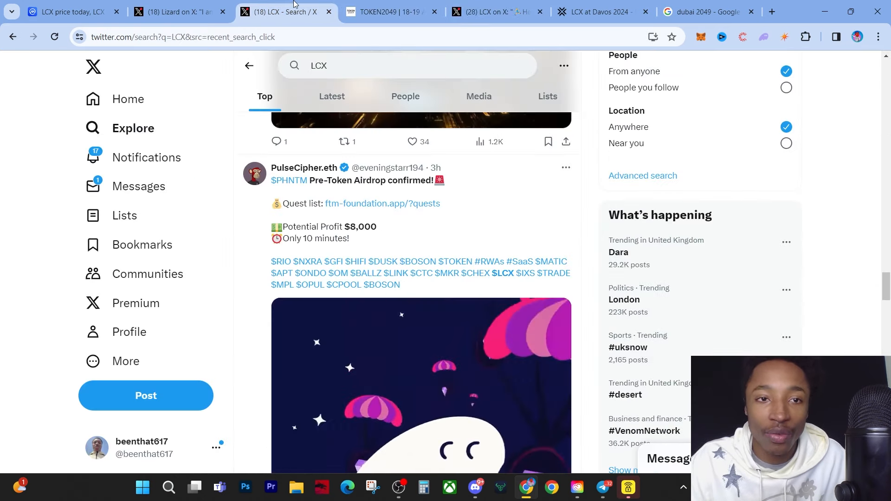
pyautogui.click(170, 11)
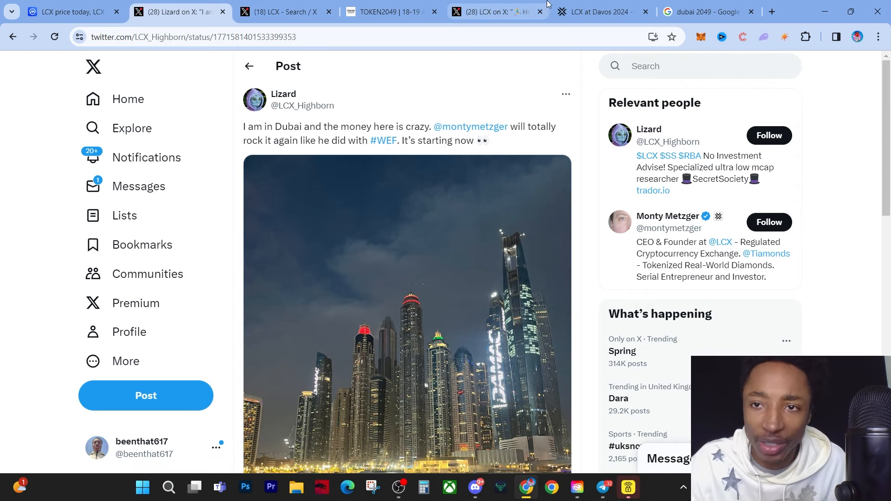
pyautogui.moveTo(599, 11)
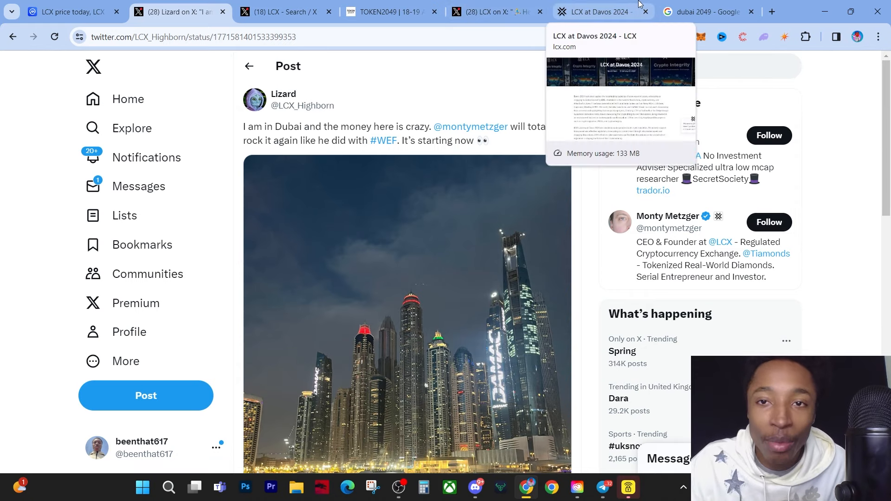
# View the 'LCX at Davos 2024' article about the booth and crypto-regulation focus
pyautogui.click(600, 11)
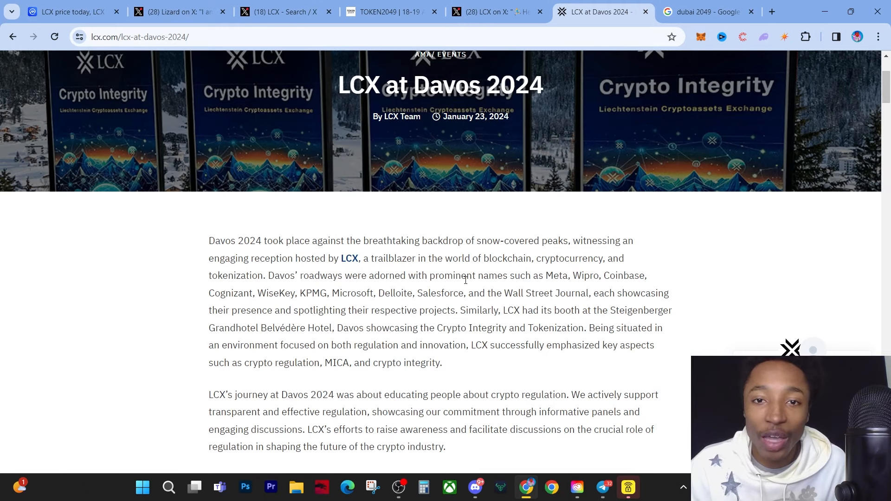
pyautogui.moveTo(121, 115)
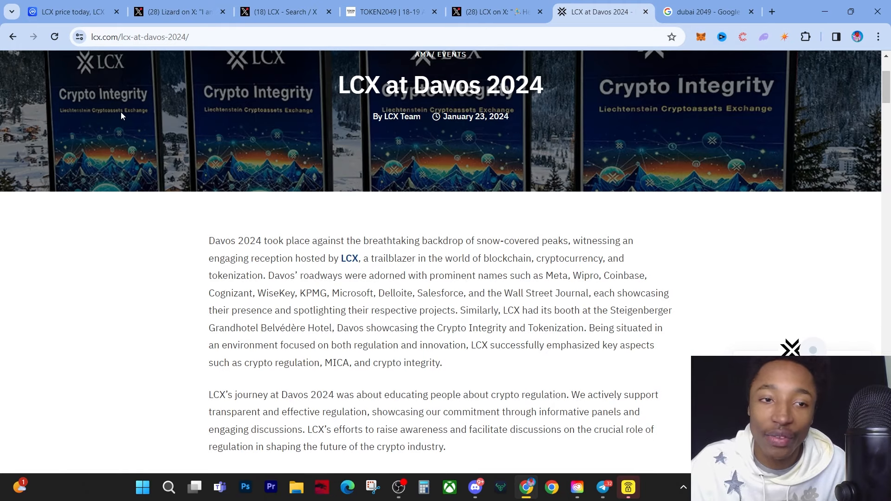
pyautogui.click(68, 11)
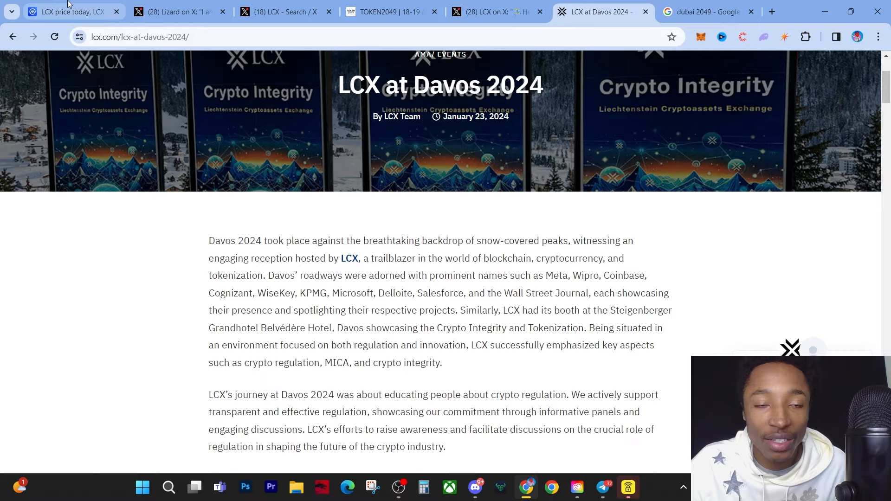
pyautogui.click(68, 11)
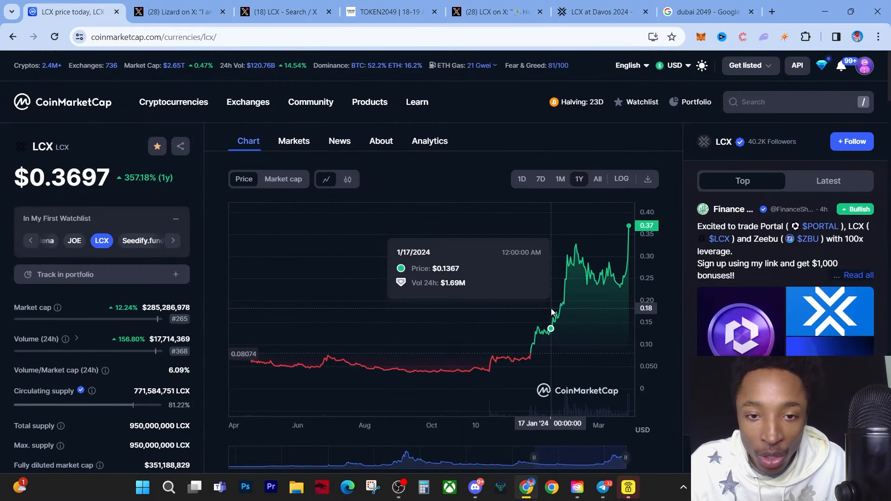
pyautogui.moveTo(558, 316)
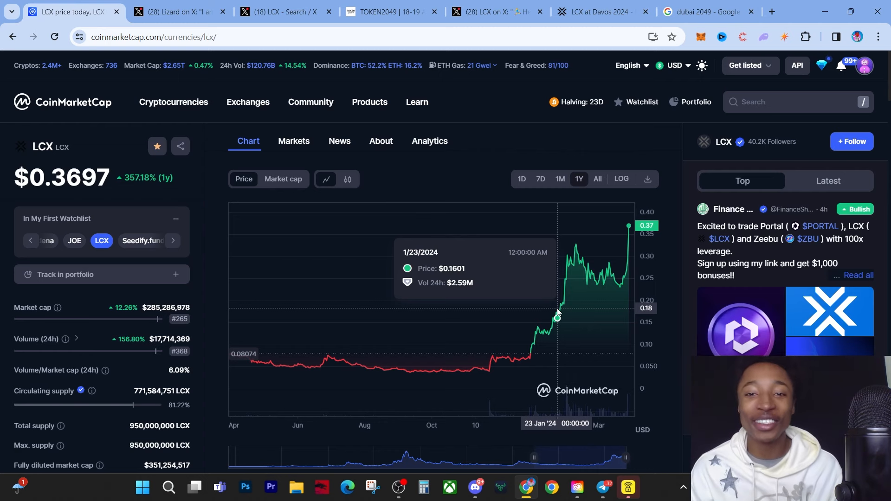
pyautogui.moveTo(575, 314)
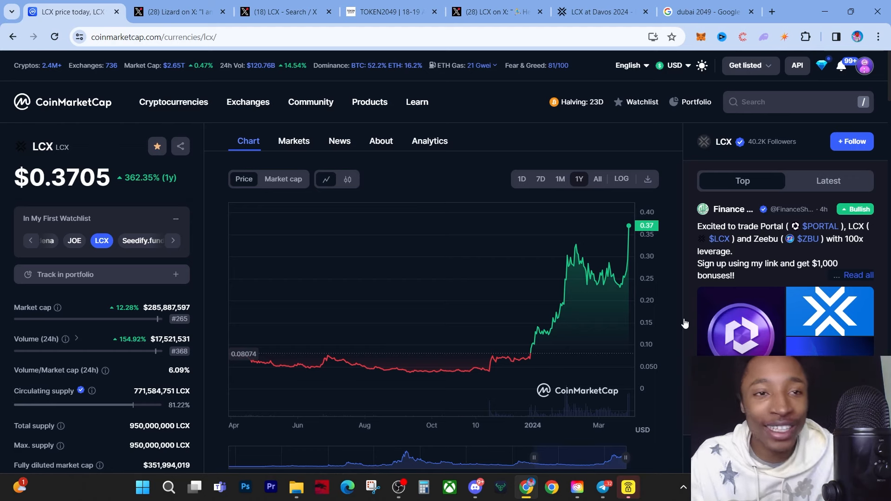
pyautogui.click(577, 101)
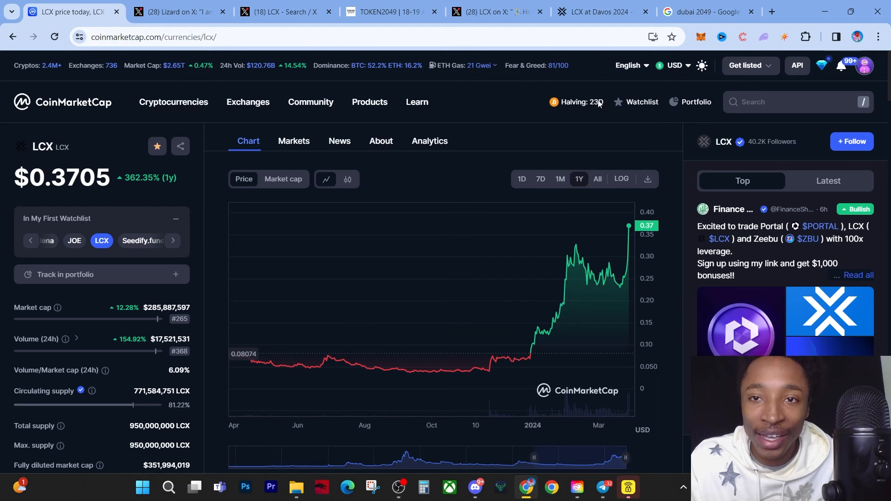
pyautogui.click(601, 11)
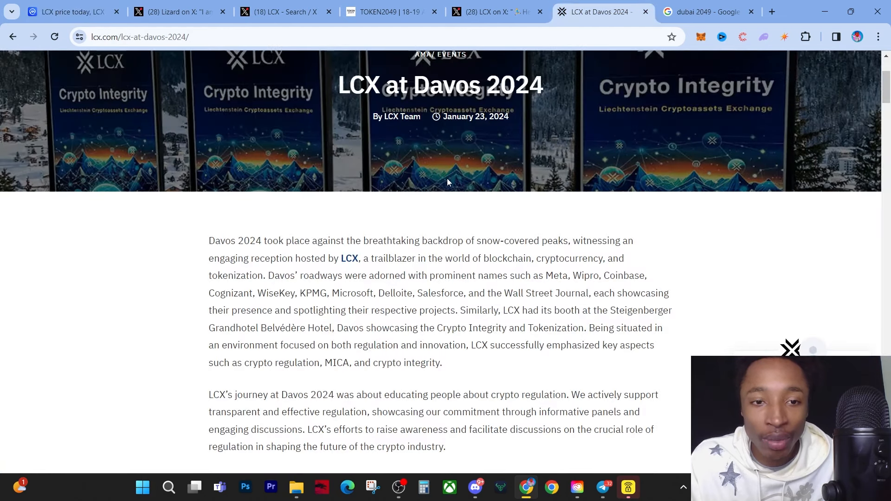
pyautogui.scroll(-3)
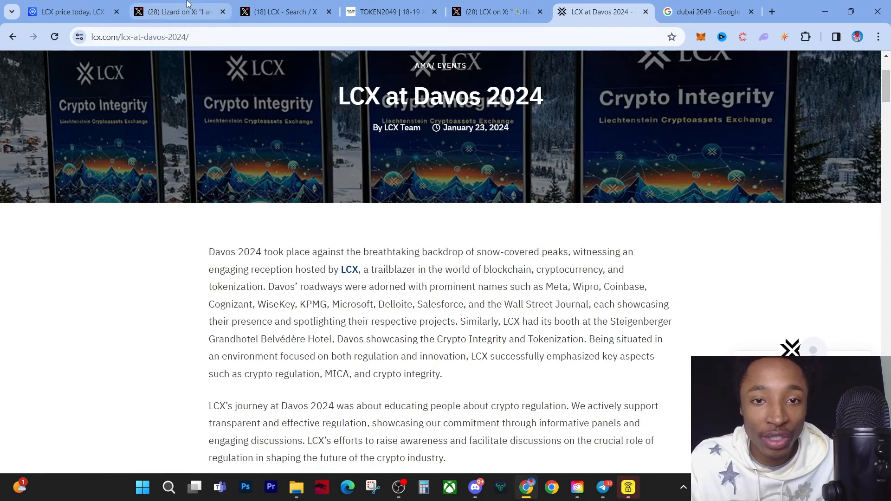
# Revisit Lizard's Dubai post, then return to the one-year LCX chart at $0.3705
pyautogui.click(179, 11)
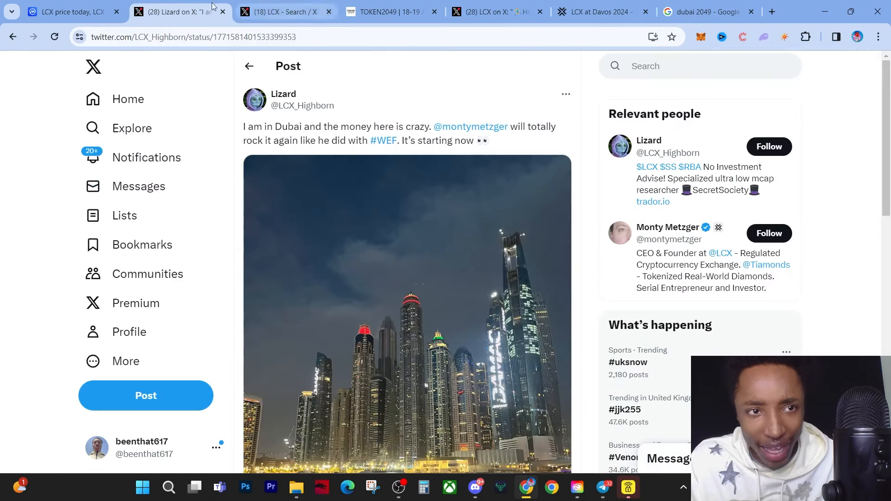
pyautogui.click(68, 11)
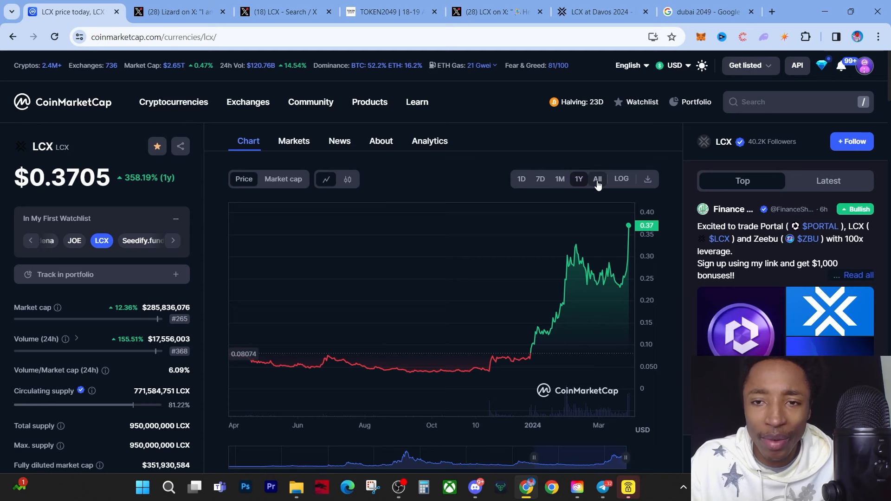
# Set the LCX chart to All, showing history since 2020, and open CoinMarketCap's homepage
pyautogui.click(597, 178)
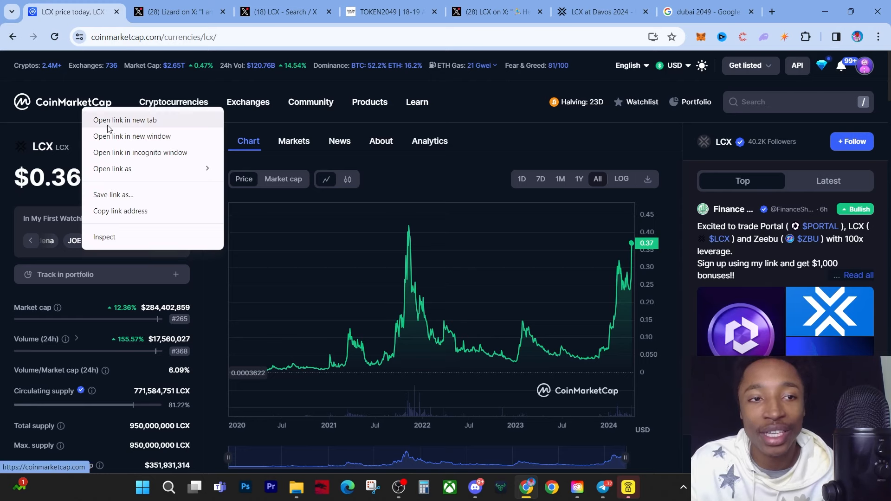
pyautogui.click(125, 121)
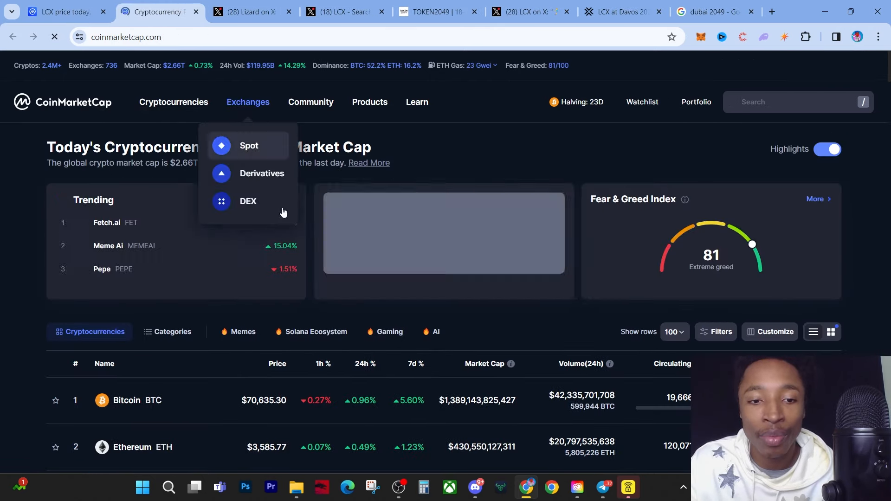
# Open Bitcoin's page, set its chart to 1Y (162.52% rise), then return to LCX
pyautogui.scroll(-3)
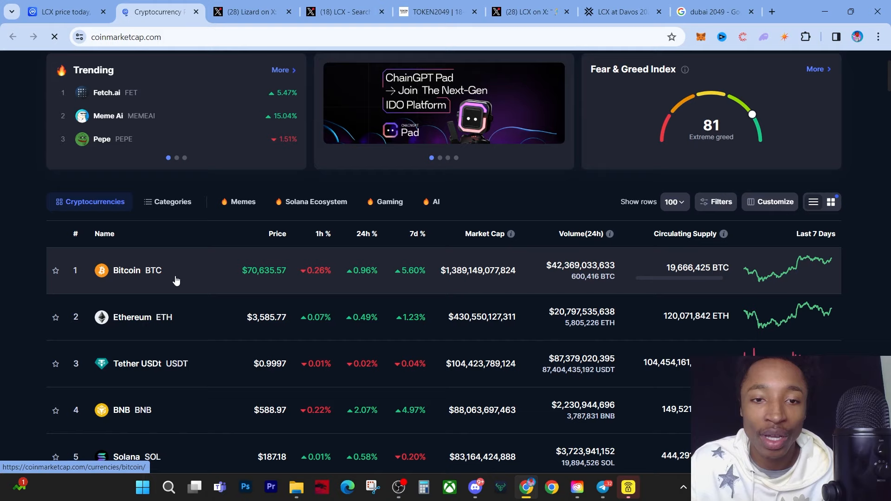
pyautogui.click(127, 271)
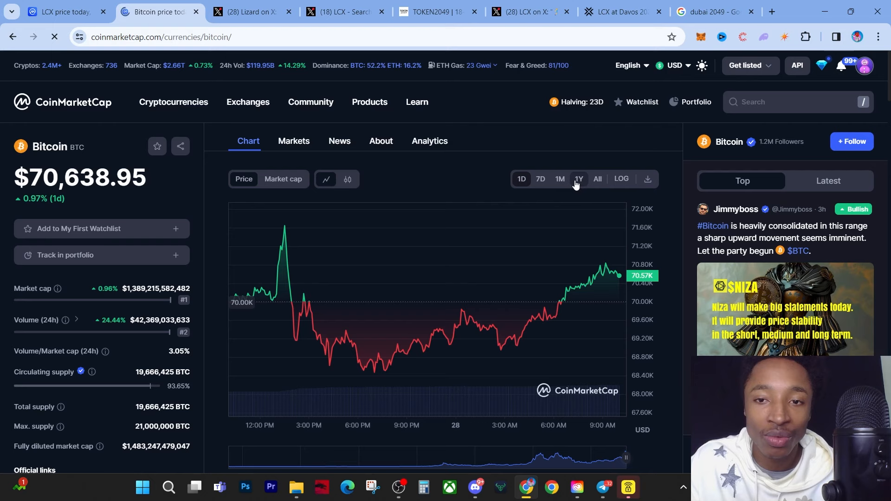
pyautogui.click(579, 178)
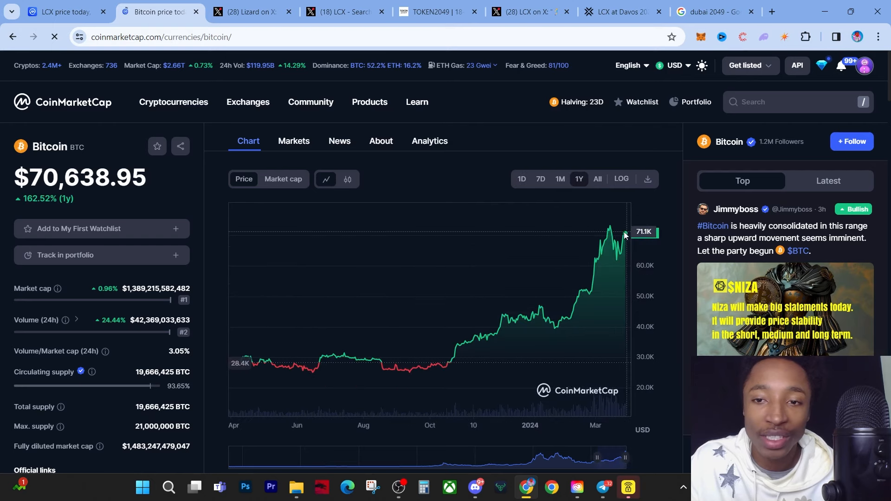
pyautogui.moveTo(612, 236)
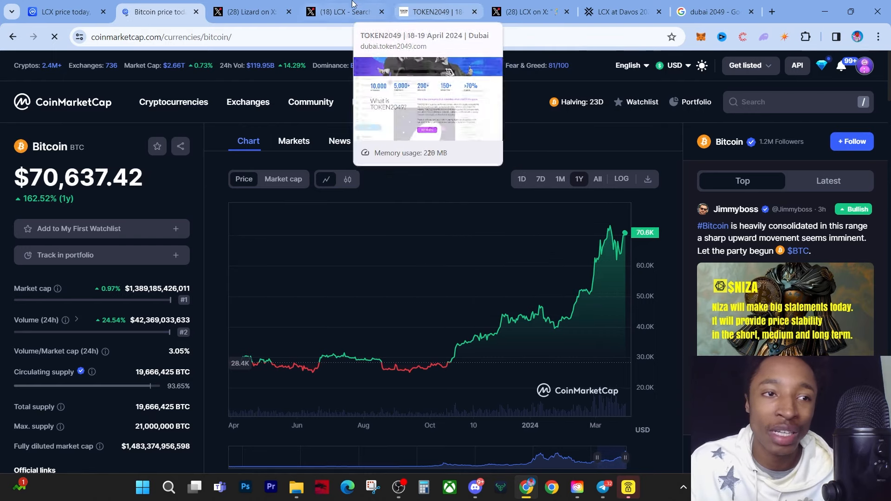
pyautogui.click(63, 11)
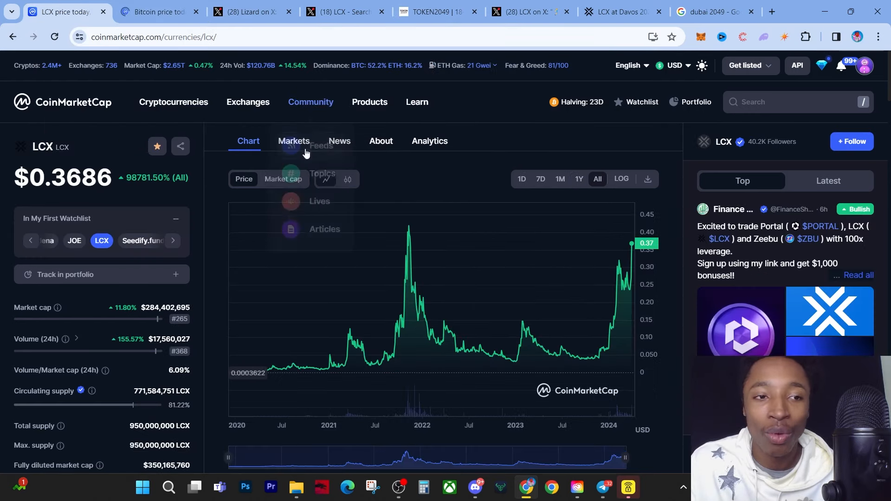
pyautogui.moveTo(582, 198)
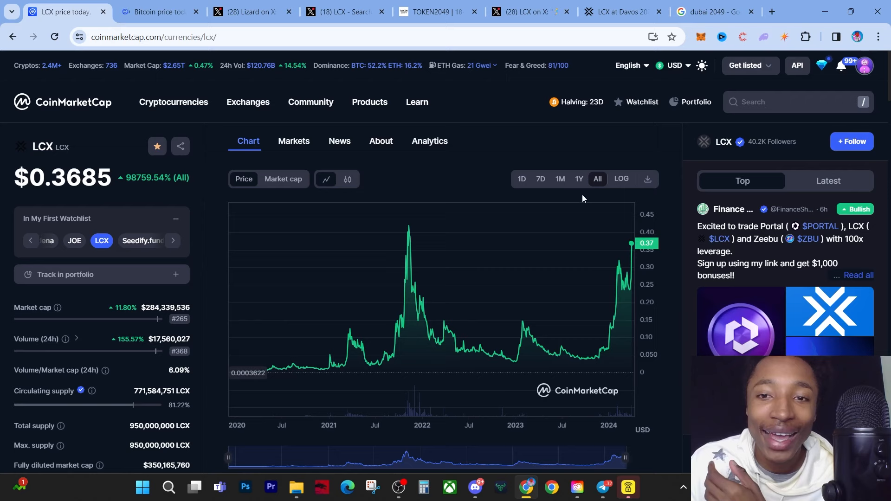
# Switch the LCX chart through 1Y, 1D and 7D (up 50.29%), then go to TOKEN2049
pyautogui.click(580, 178)
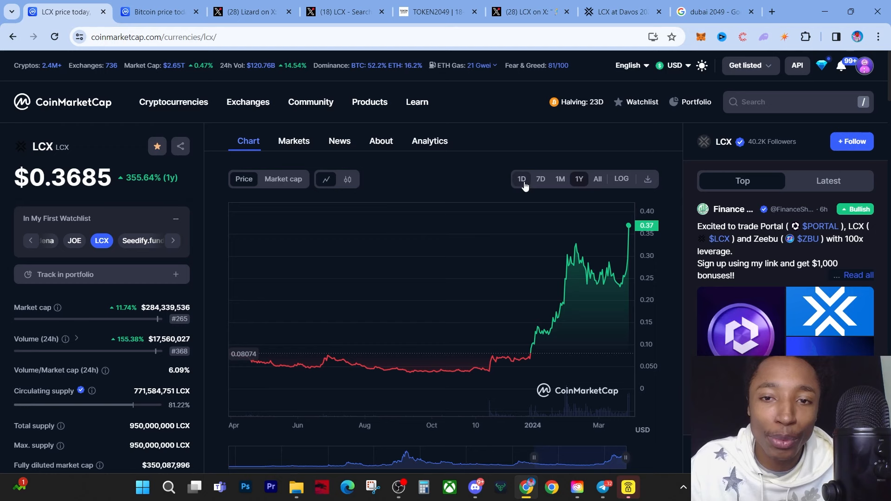
pyautogui.click(521, 178)
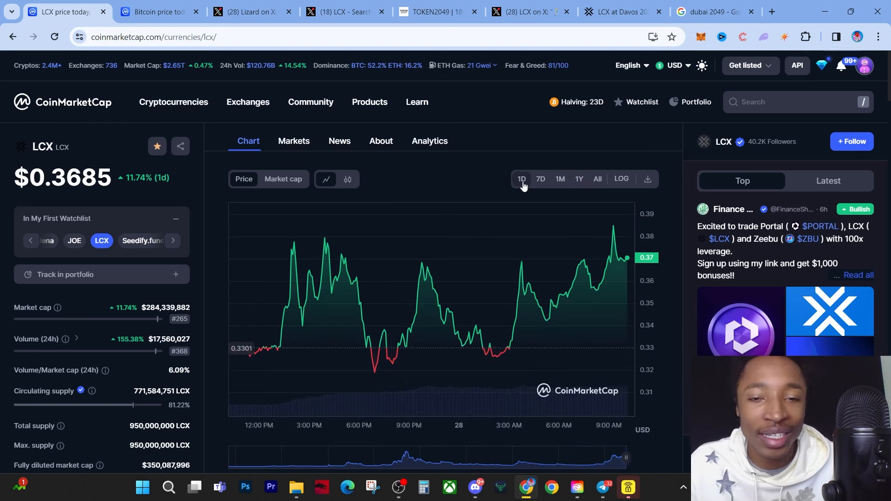
pyautogui.moveTo(541, 182)
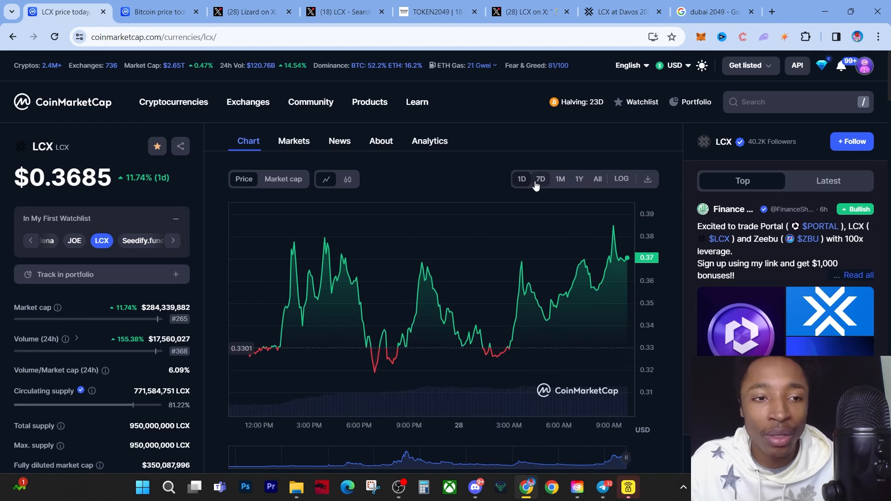
pyautogui.click(541, 178)
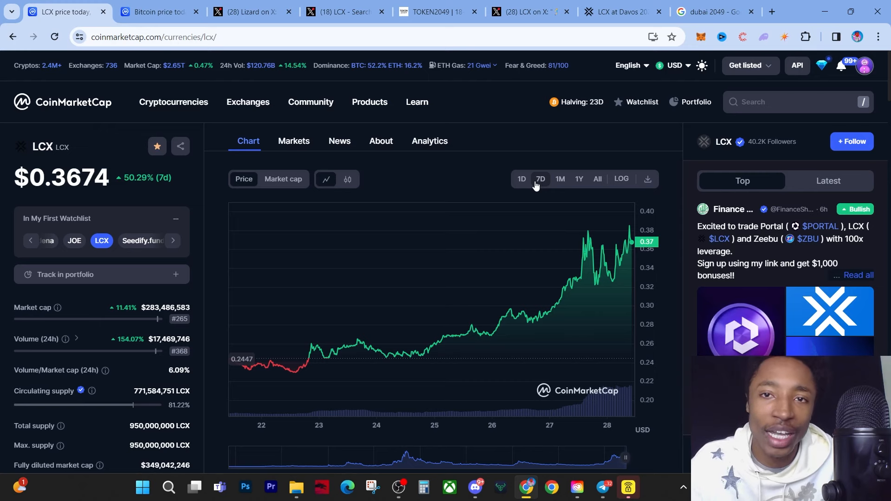
pyautogui.click(435, 11)
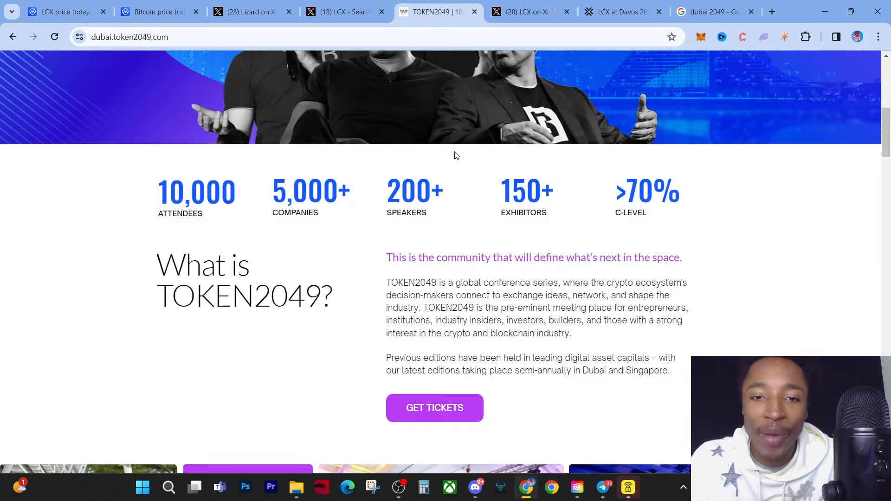
# Scroll the TOKEN2049 Dubai page, then return to LCX's 7-day chart at $0.3706
pyautogui.scroll(3)
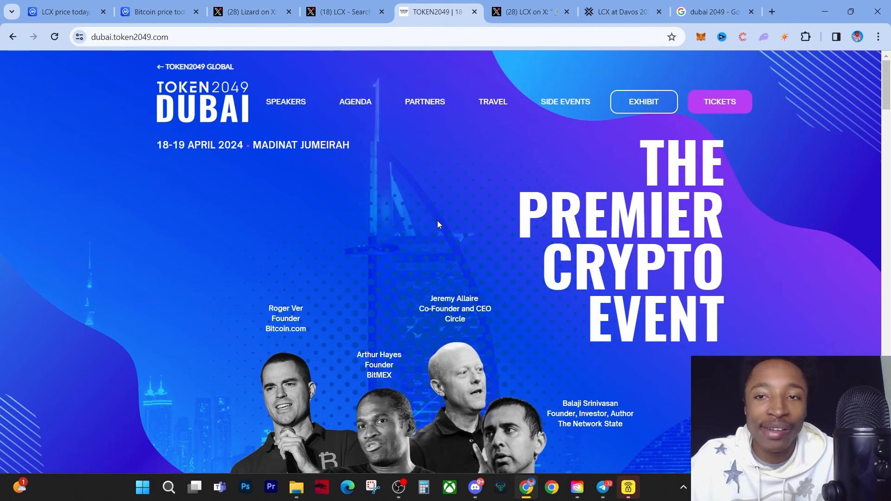
pyautogui.scroll(-3)
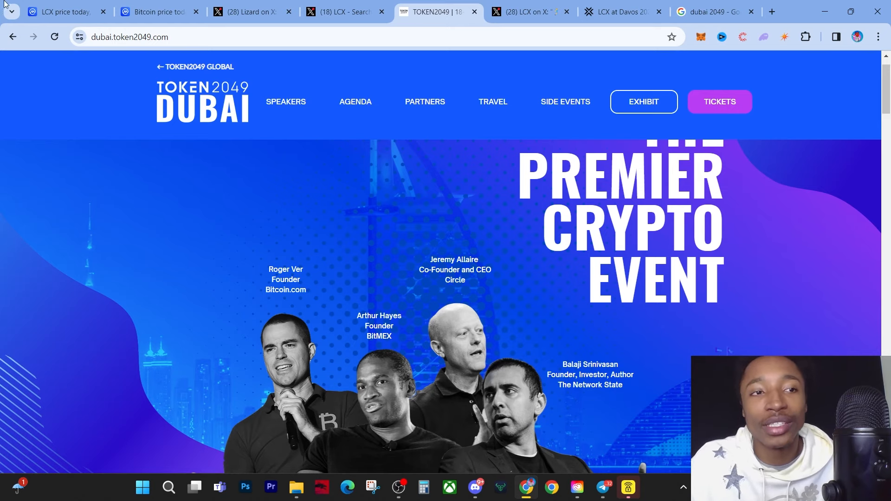
pyautogui.click(61, 12)
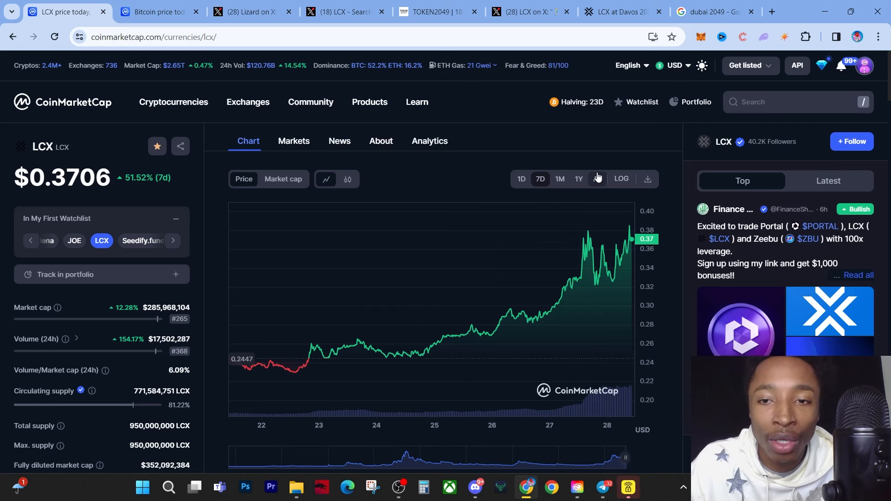
# View LCX's full history (November 2021 peak $0.4194), check 1Y, return to All, open OBS Studio
pyautogui.click(598, 179)
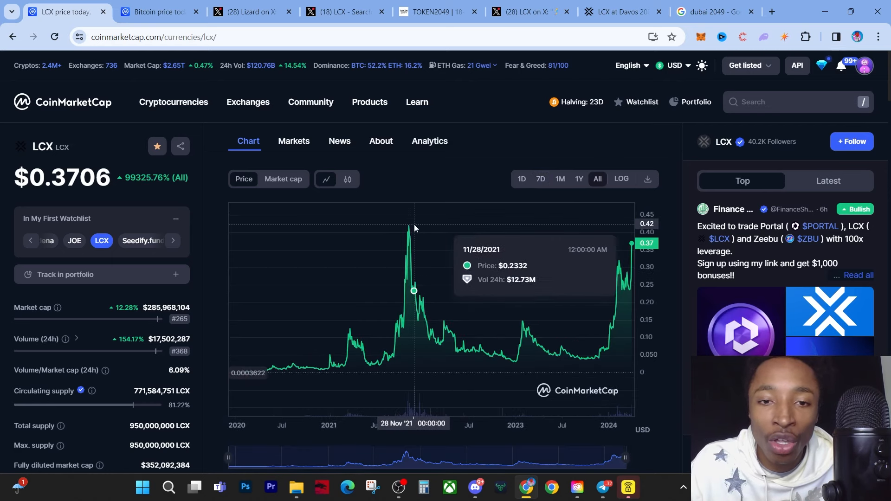
pyautogui.moveTo(413, 231)
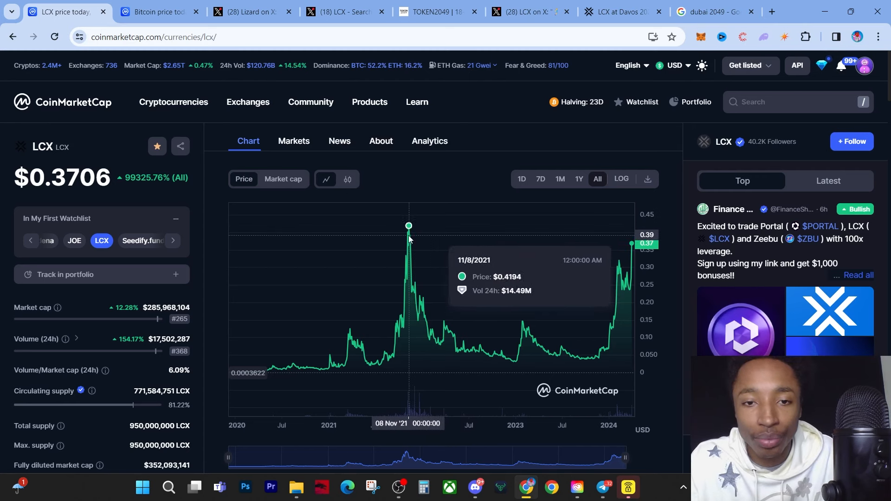
pyautogui.moveTo(409, 235)
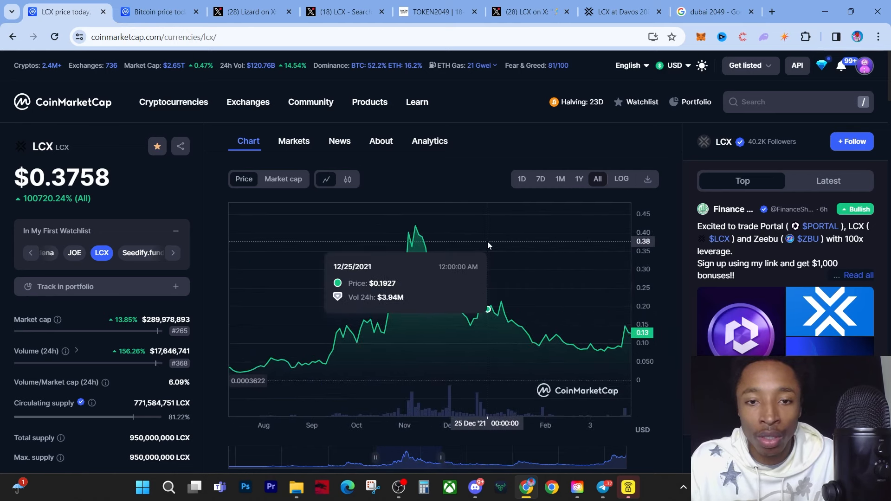
pyautogui.moveTo(418, 247)
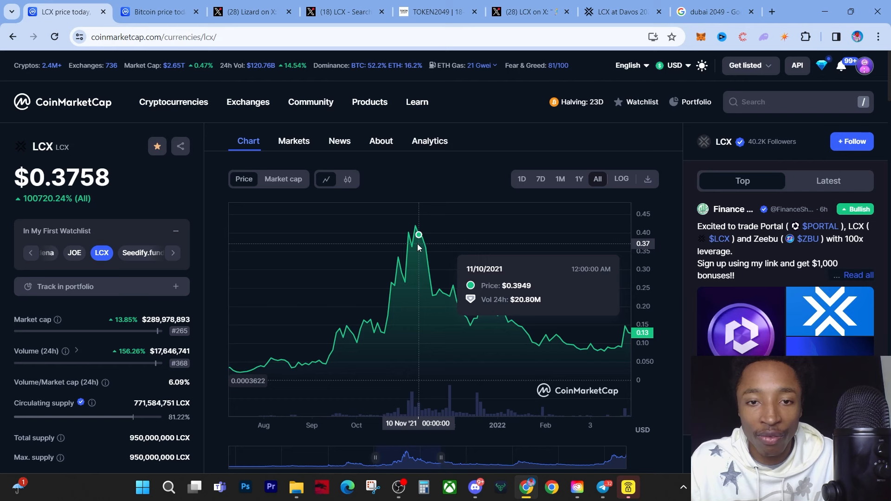
pyautogui.moveTo(415, 244)
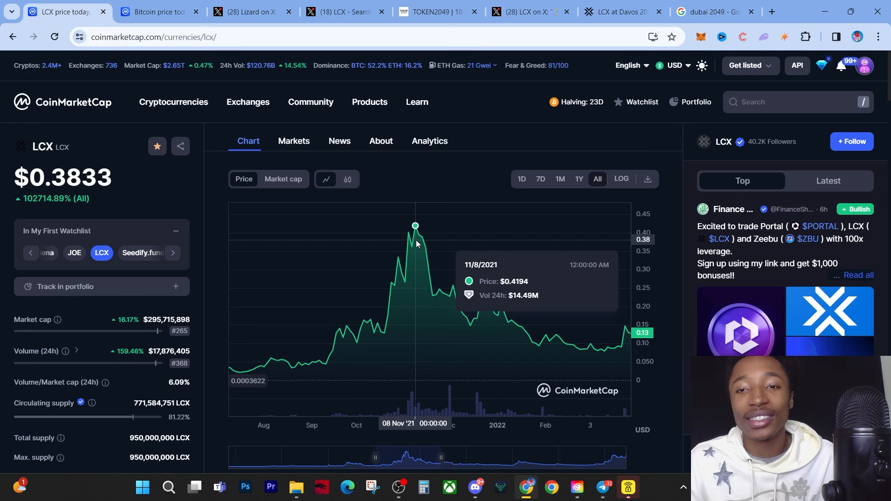
pyautogui.moveTo(580, 222)
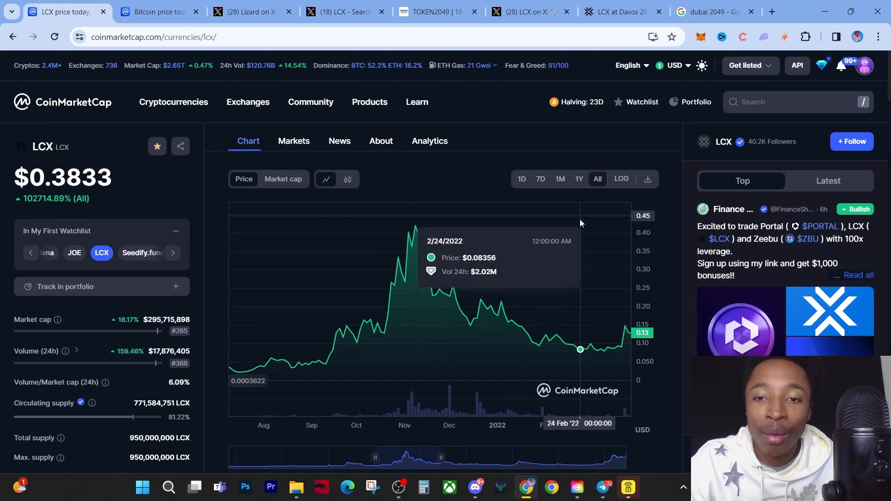
pyautogui.click(578, 178)
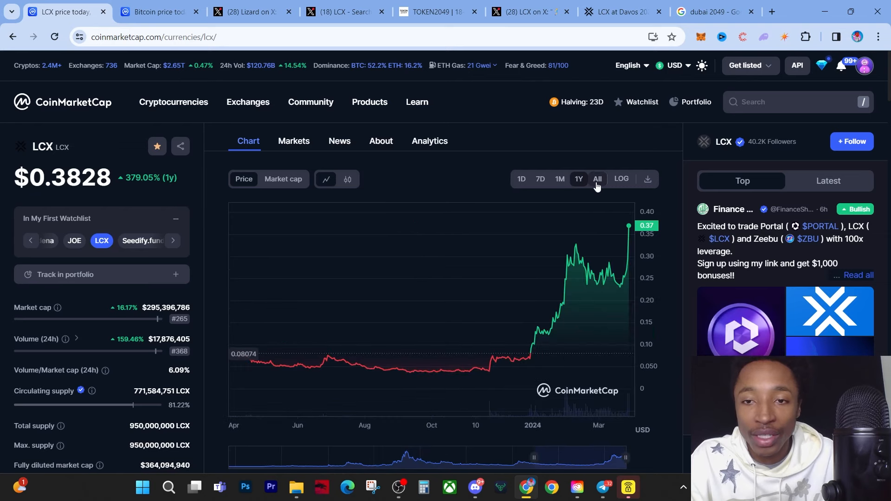
pyautogui.click(597, 178)
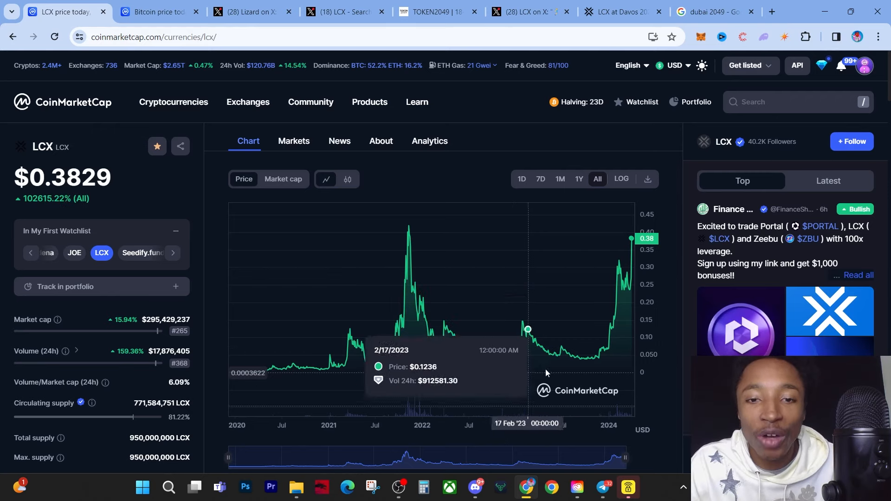
pyautogui.click(400, 487)
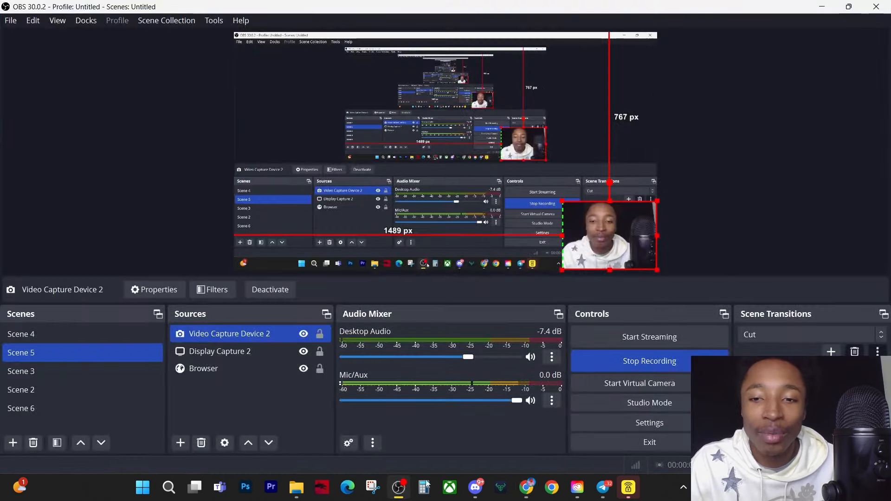